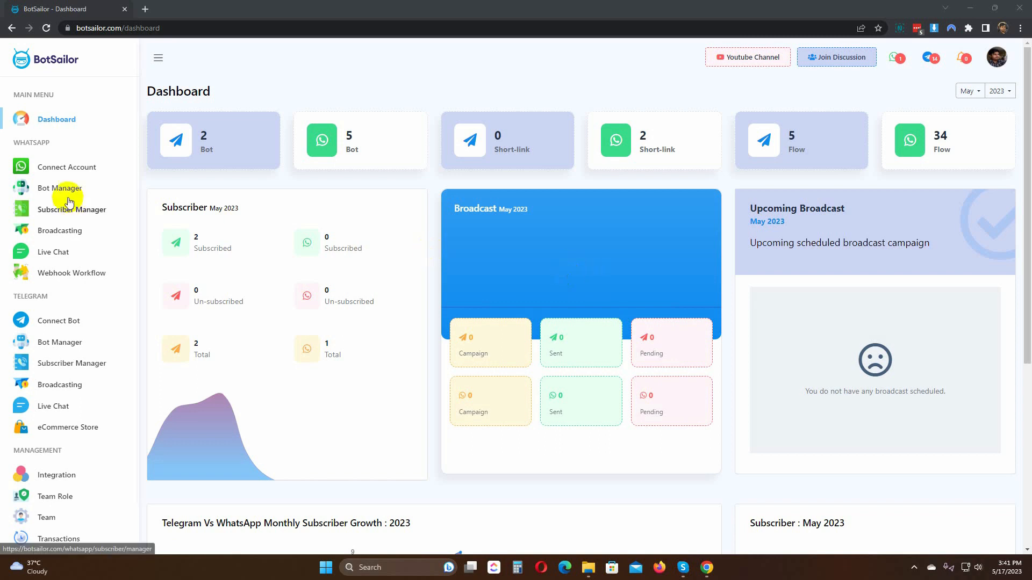
Select The White in WhatsApp Bot Manager and start a new postback from its Post-back settings.
click(59, 188)
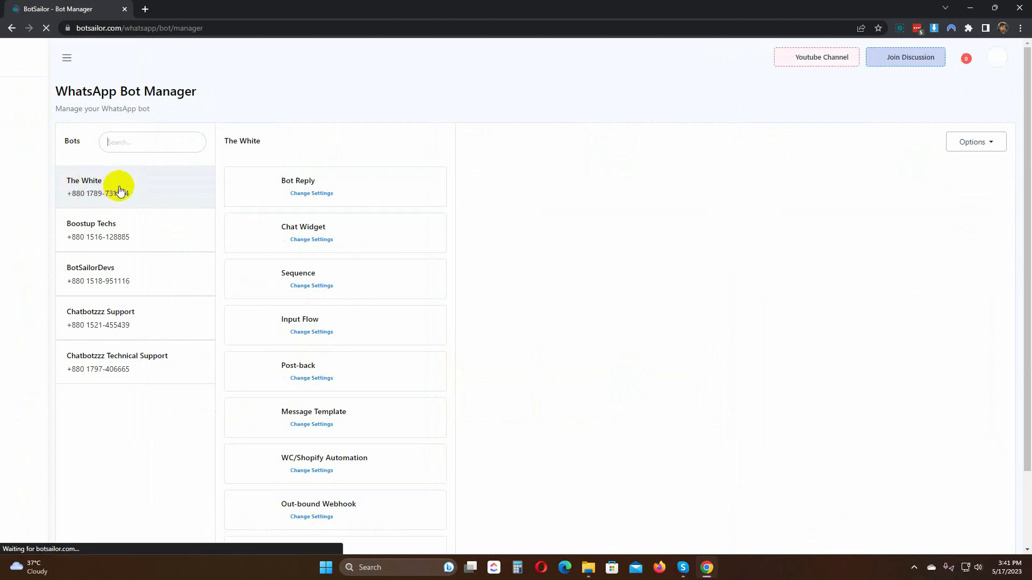
click(84, 185)
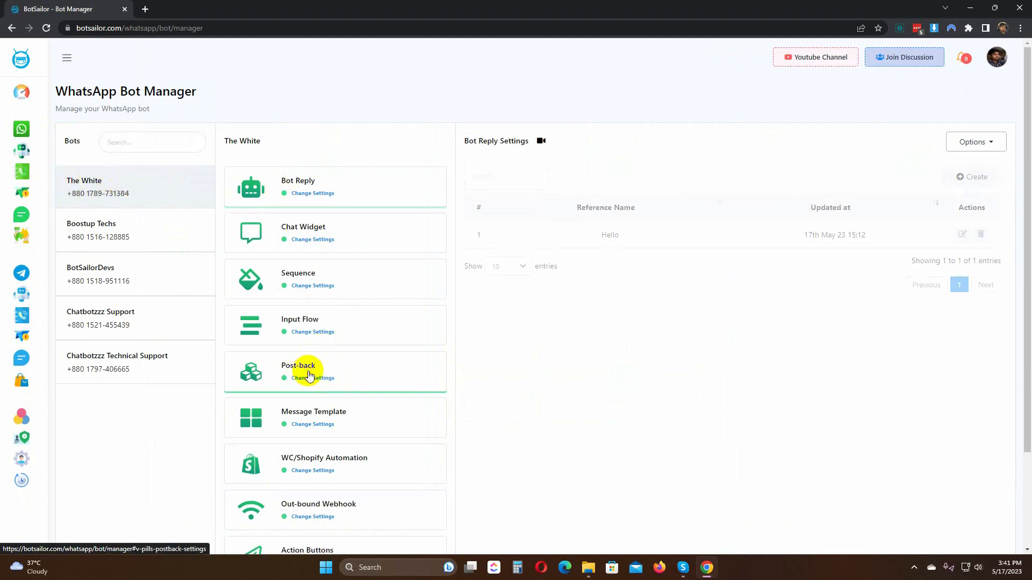
click(308, 371)
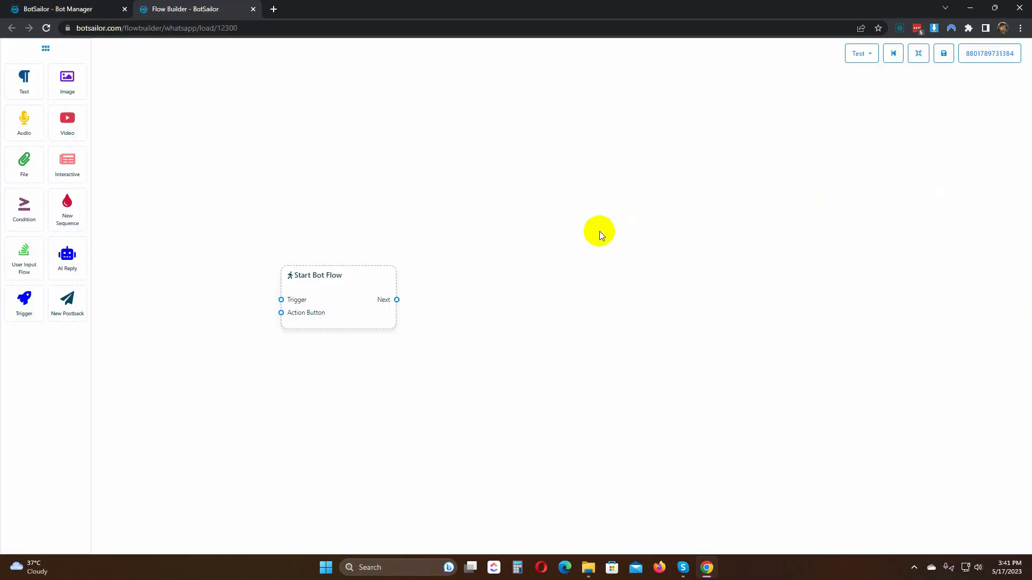
Name the new postback flow '30% Off' via its Start Bot Flow node.
click(338, 276)
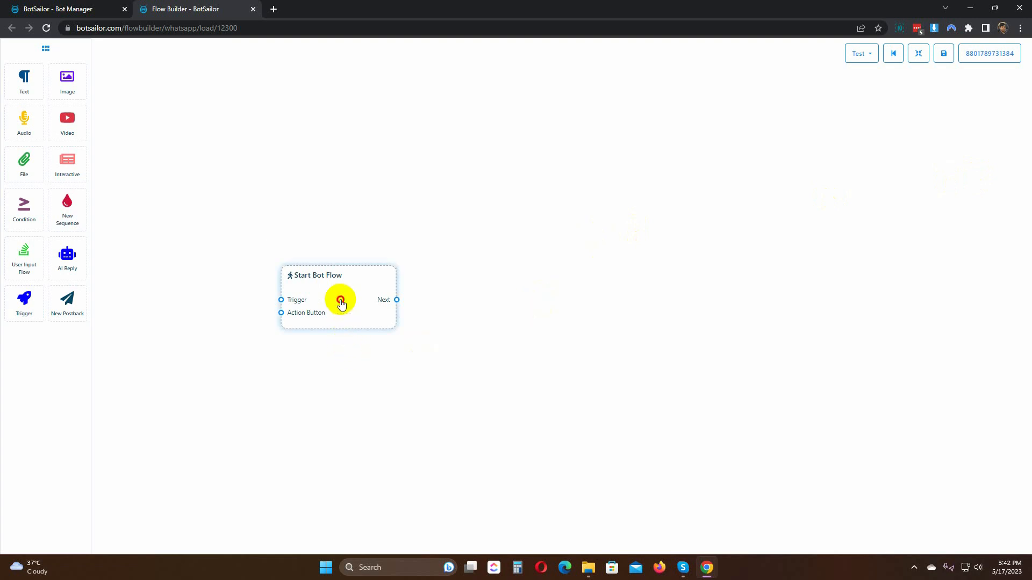
click(342, 303)
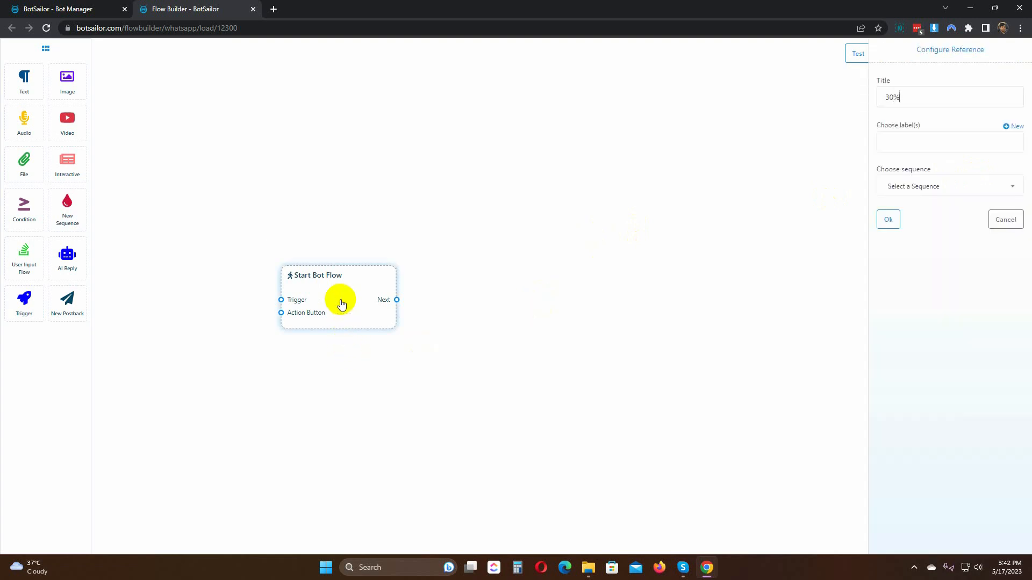
click(888, 219)
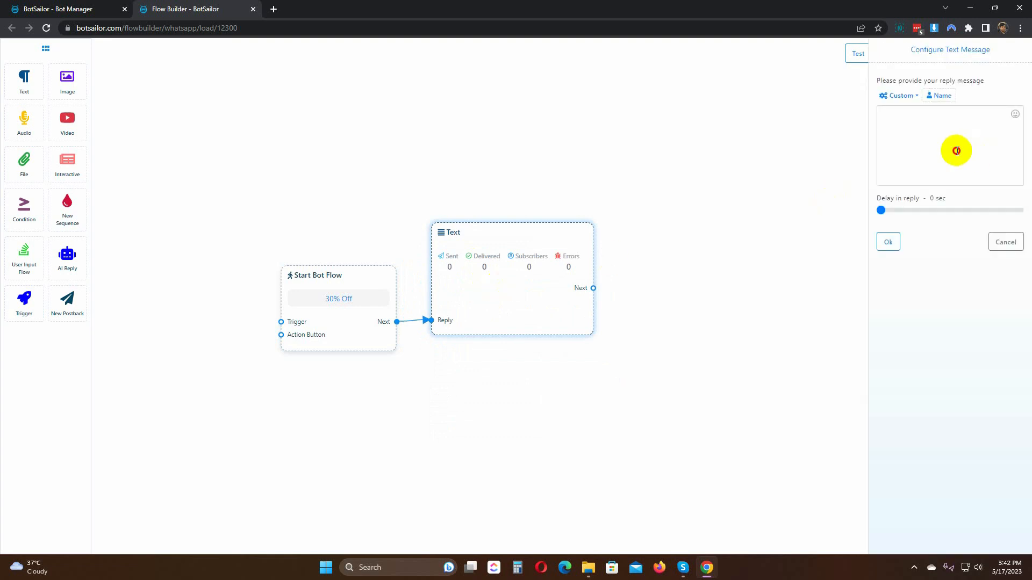
Add the text reply 'Thank you for your interest on our Summer Sale 30%' asking for an email, and save.
text(Thank you for your interest on our Summer Sale 30% Off. Please send us your email address, we will send you the cou)
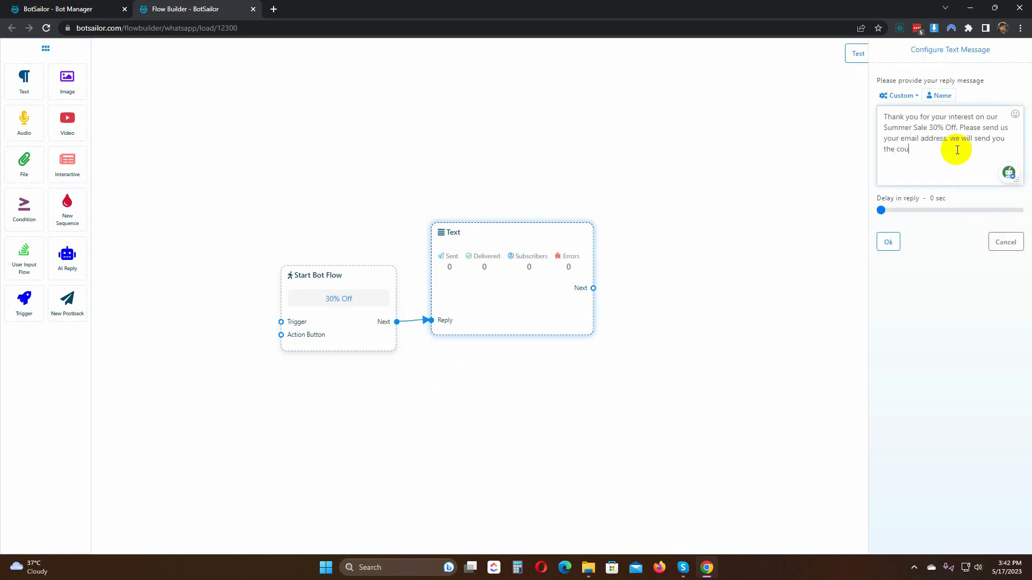
click(888, 242)
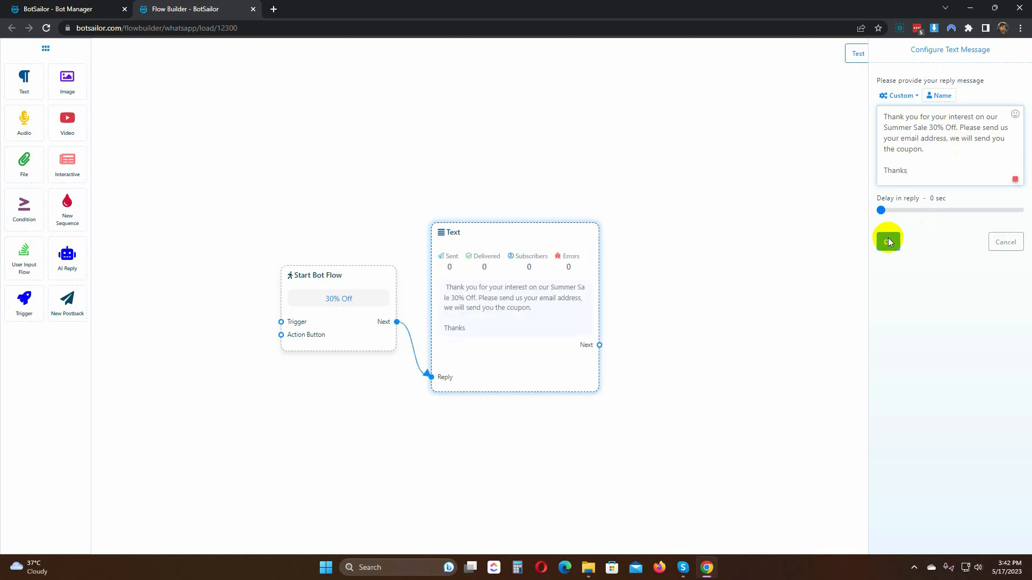
click(885, 238)
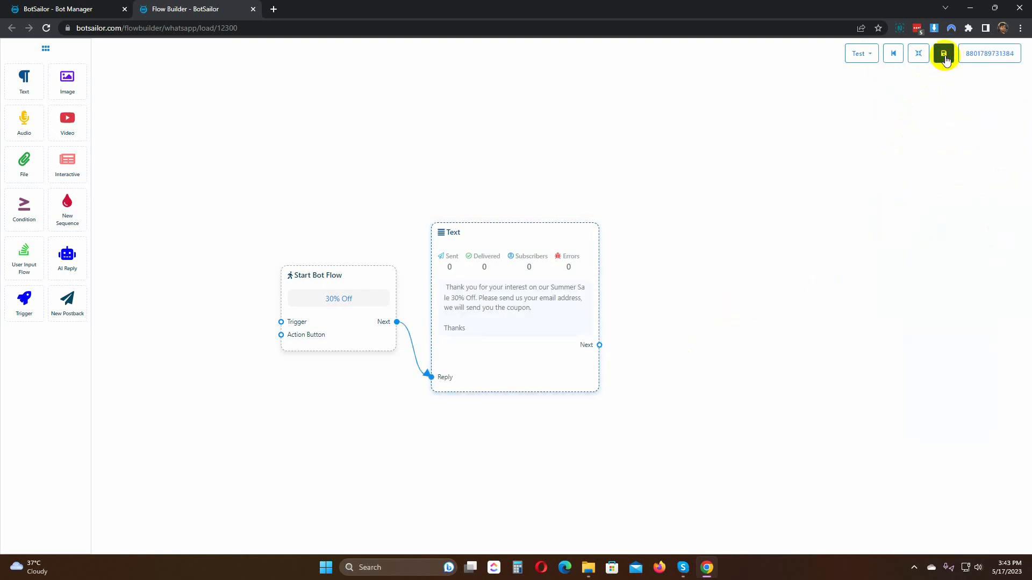
click(944, 53)
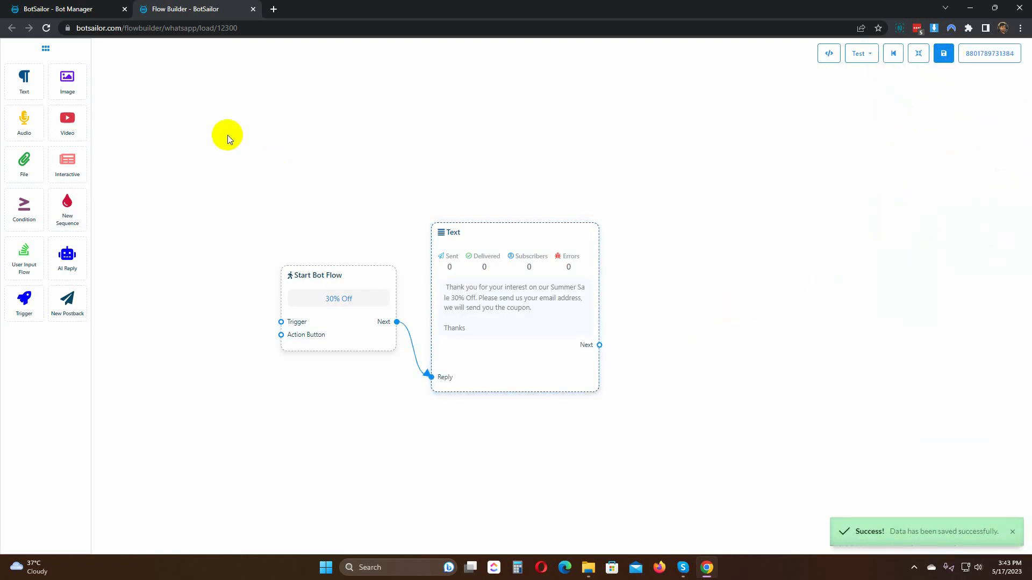
Edit the Hello bot reply and add an Interactive node after its text message.
click(65, 8)
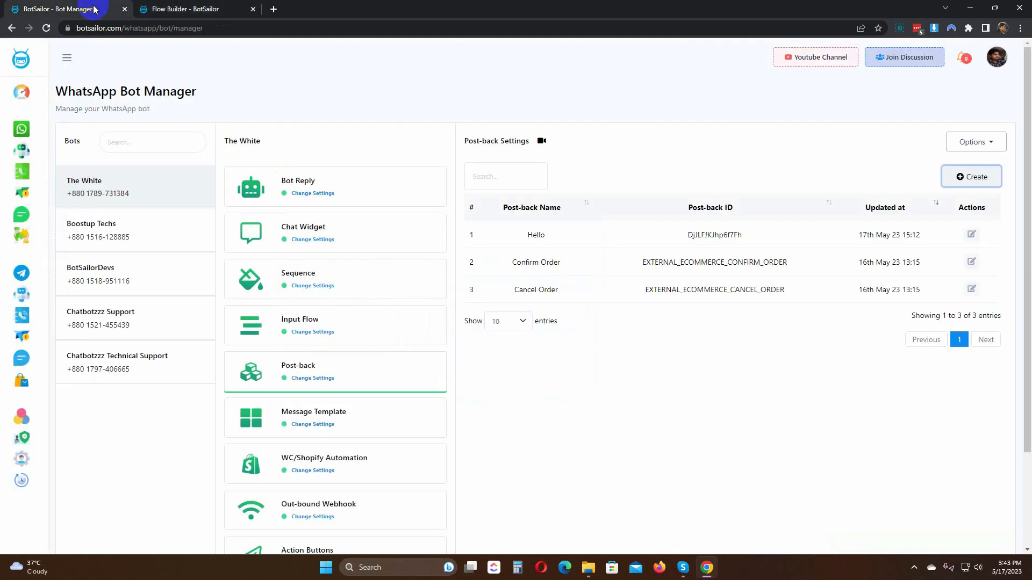
mouse_move(329, 188)
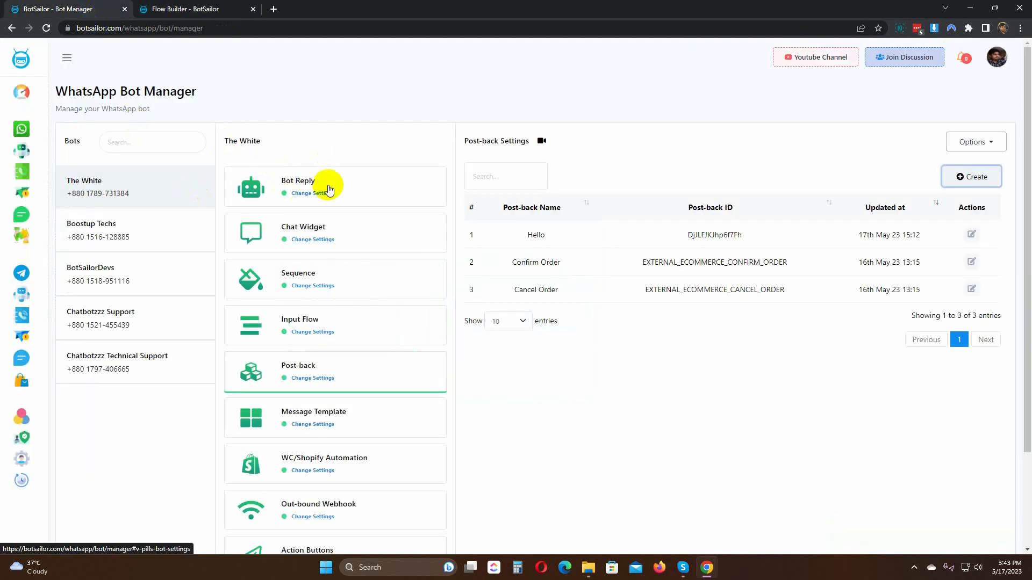
click(313, 194)
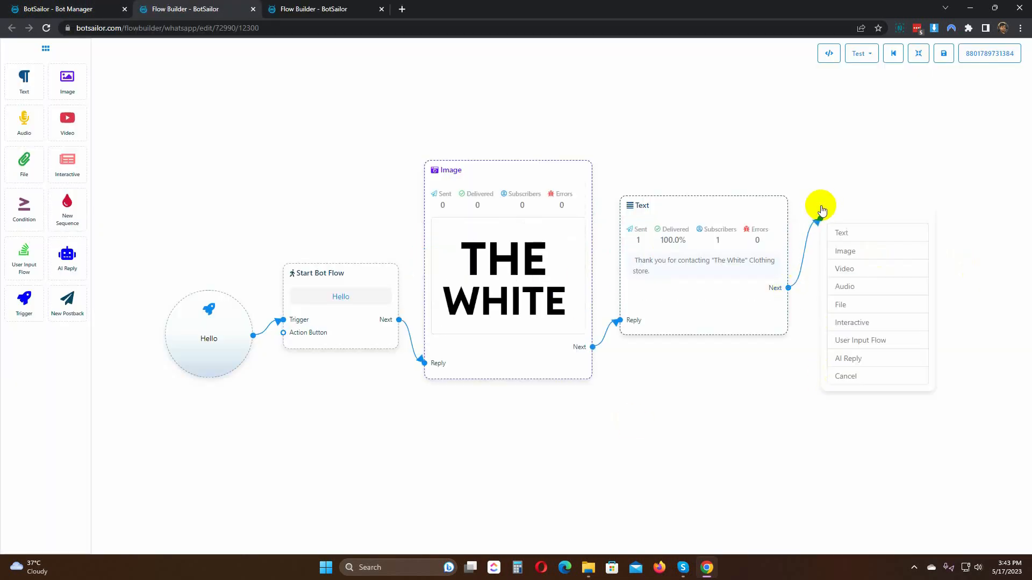
click(842, 232)
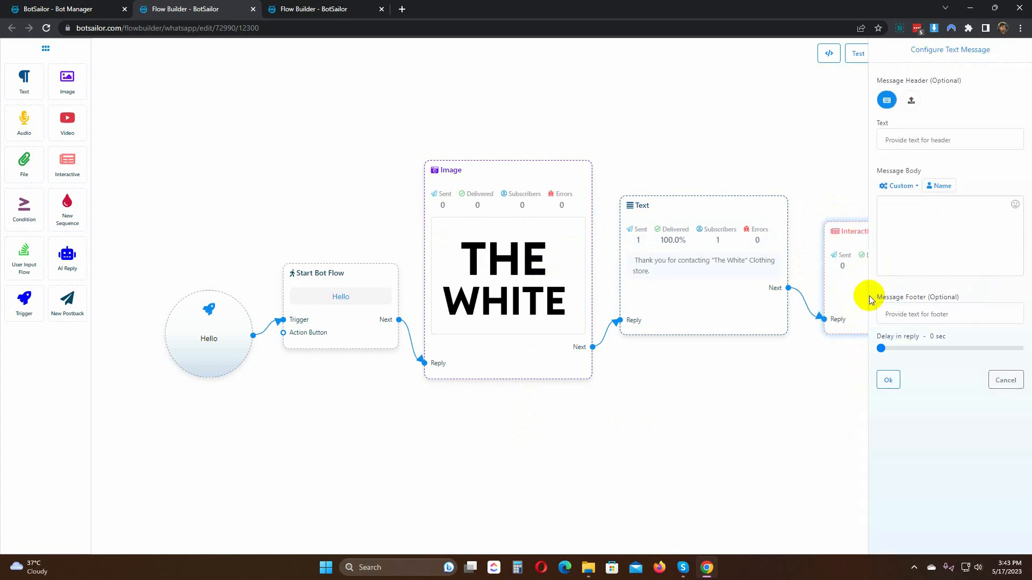
Set the message body announcing the Summer Sale 30% Off has started and inviting a button click.
text(We are excited to share that our Summer)
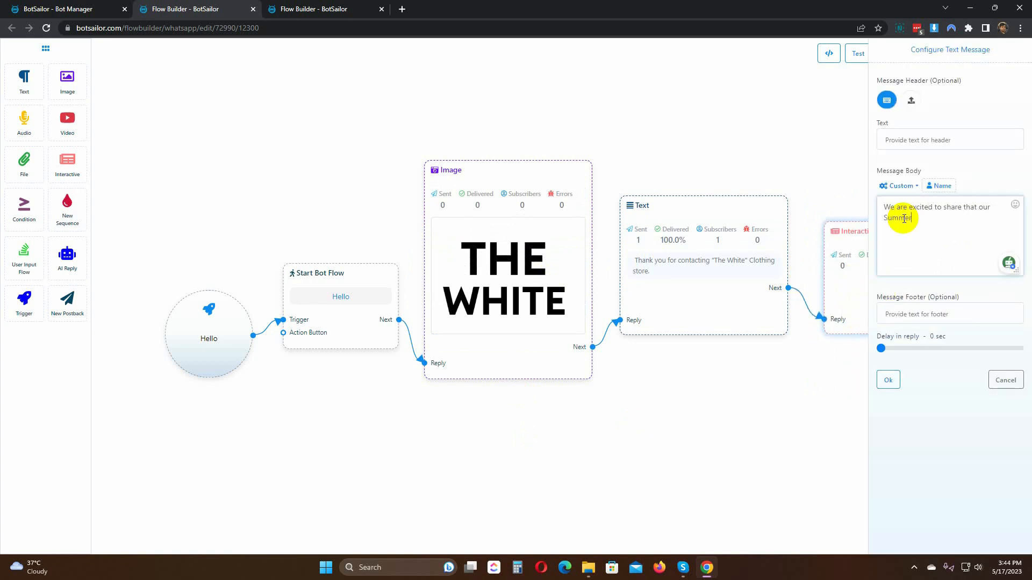
text(Sale 30% Off has been started. Plea)
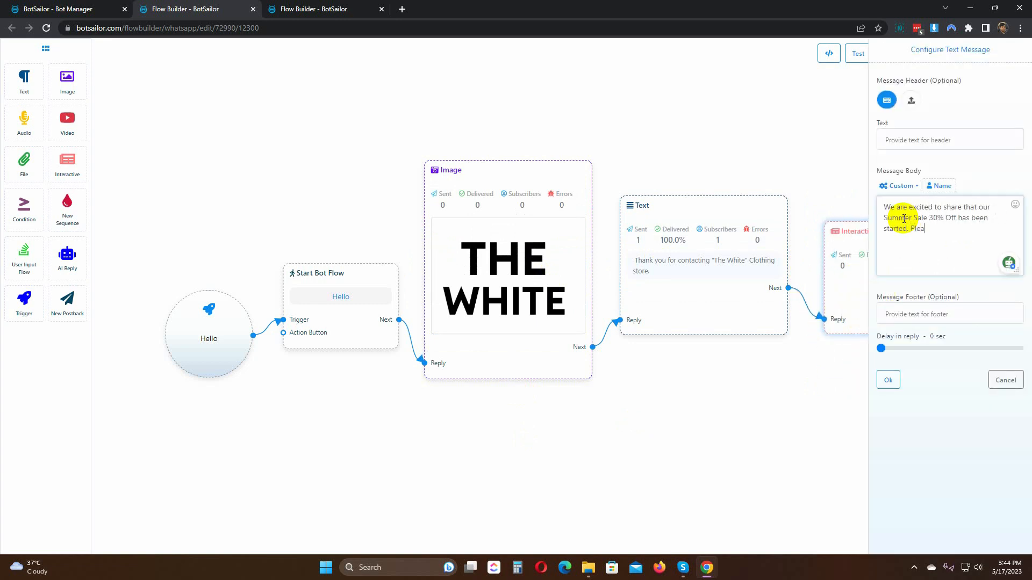
text(se click on the below button if you are interested in the Sale.)
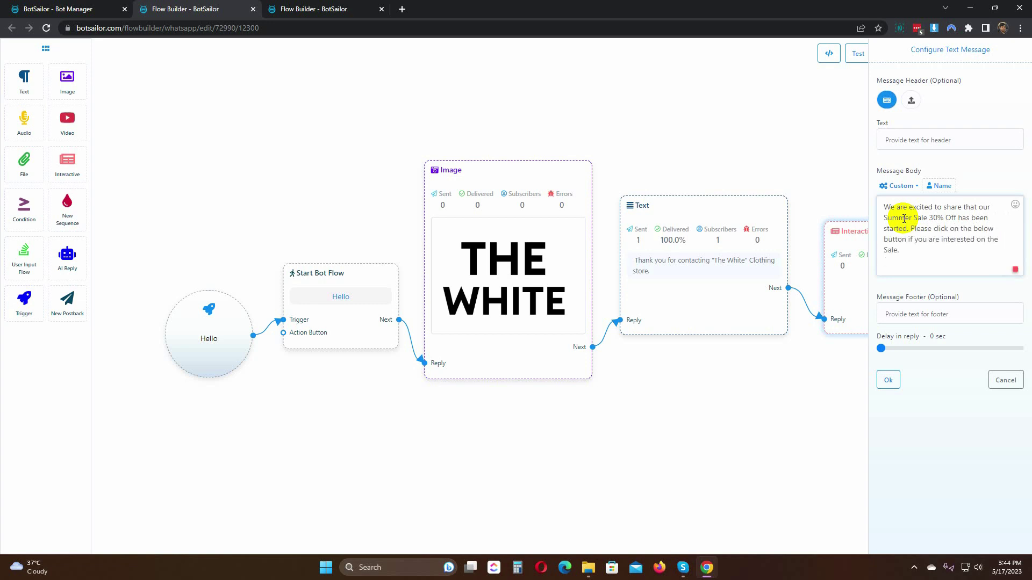
click(888, 381)
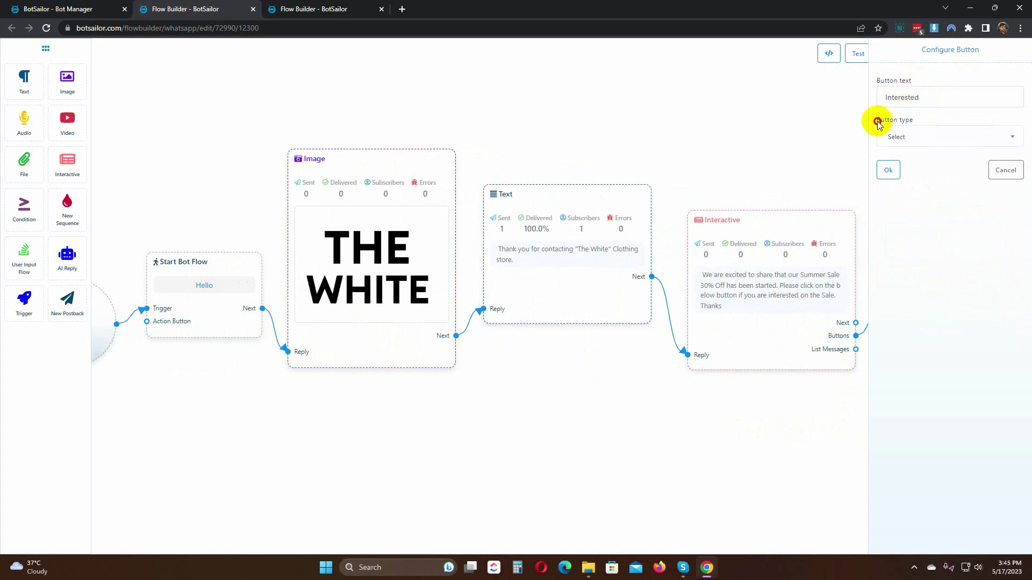
Make the Interested button a Postback firing '30% Off' and save the Hello flow.
click(949, 137)
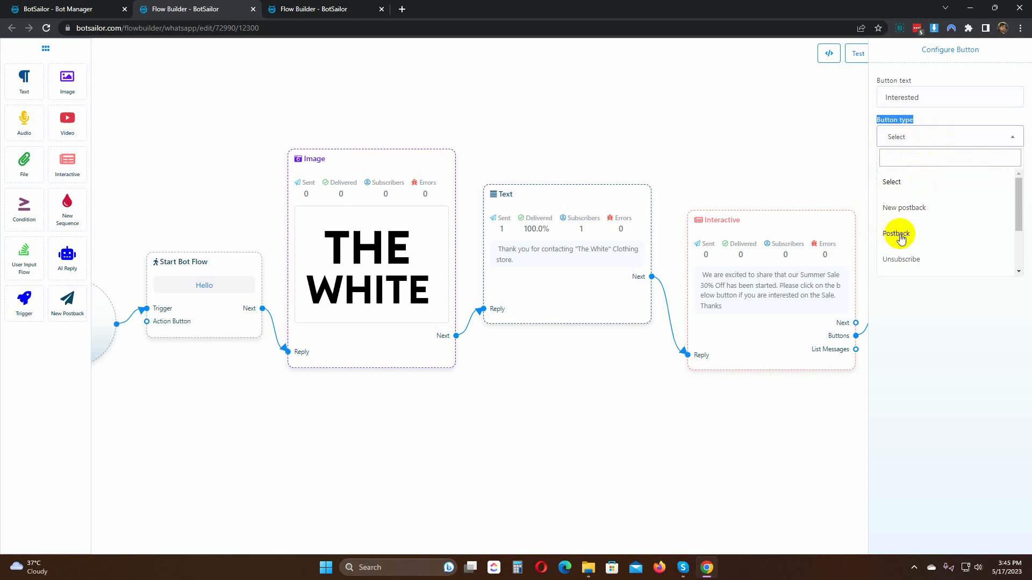
click(896, 234)
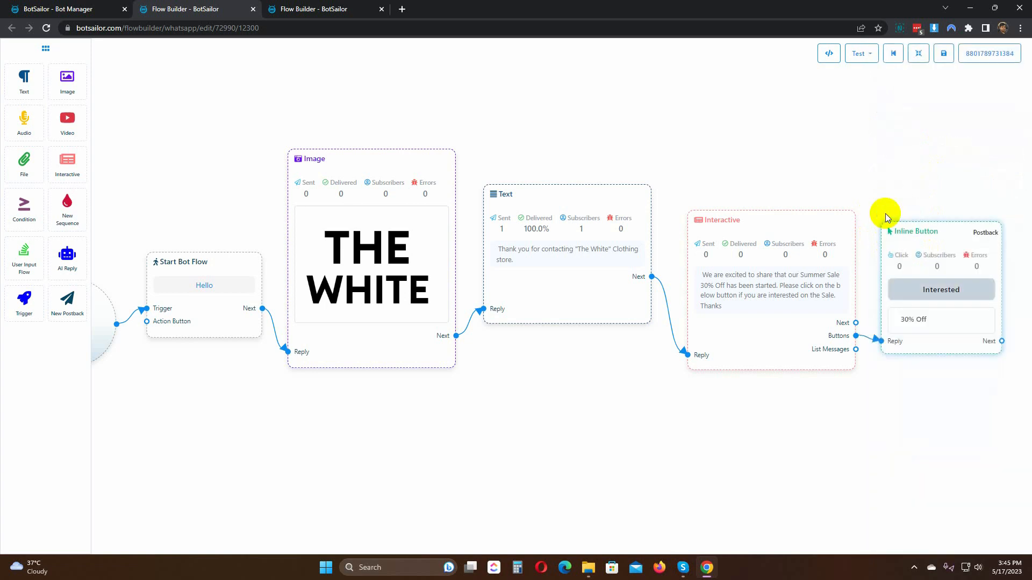
click(944, 54)
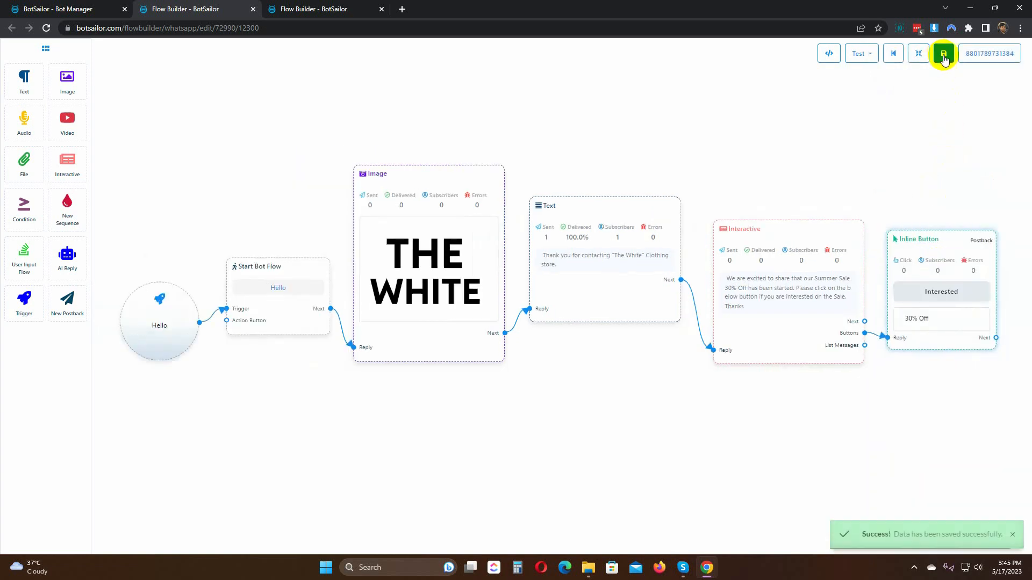